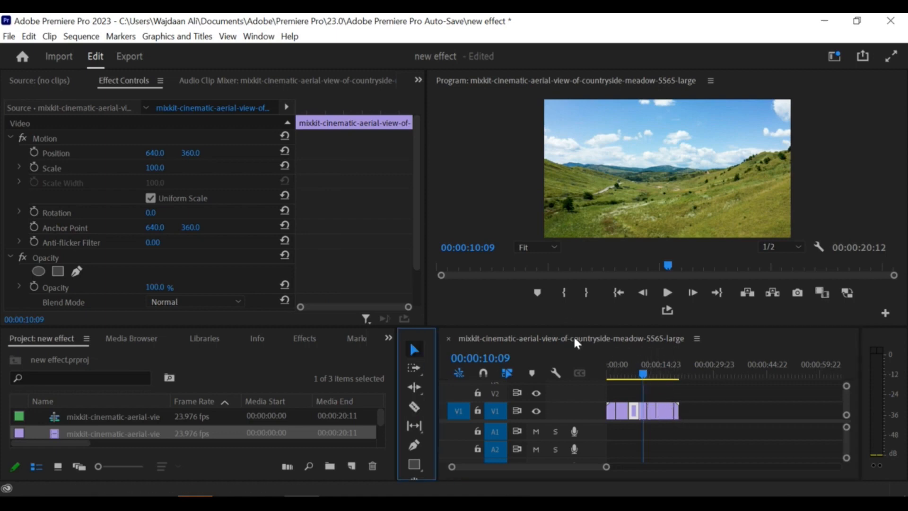
Step: Open the Edit menu in the menu bar
click(27, 35)
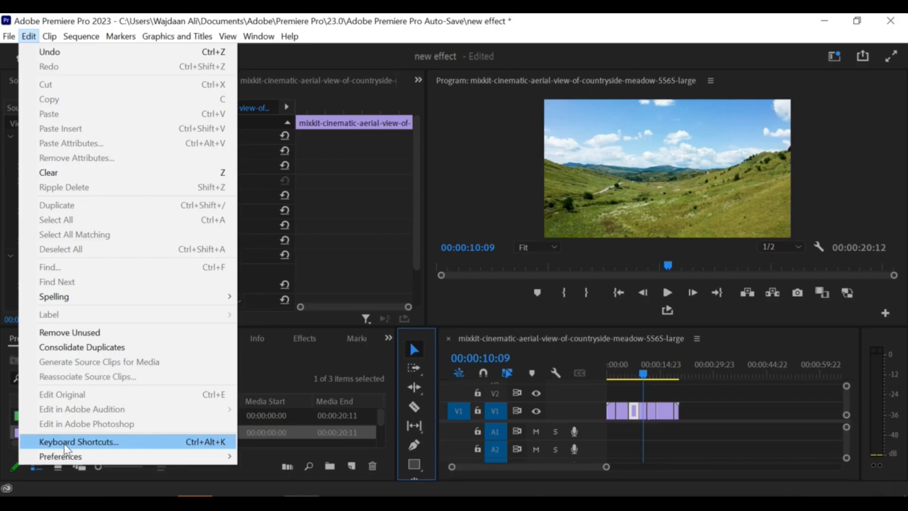
Step: Open Keyboard Shortcuts and scroll the command list down to Razor Tool
click(79, 441)
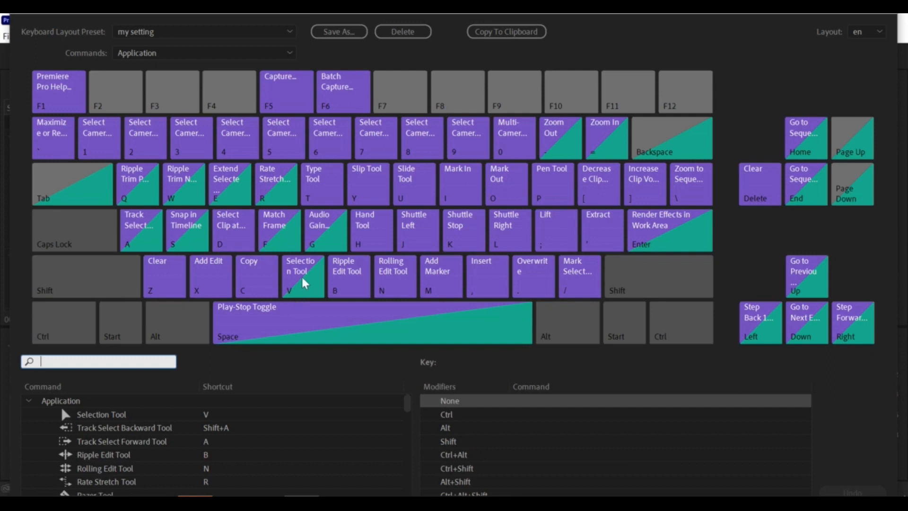
mouse_move(256, 281)
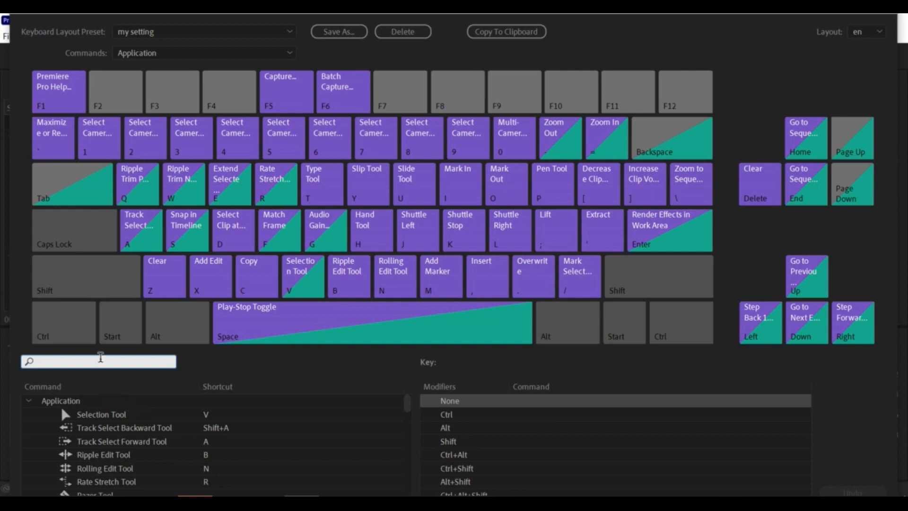
scroll(down, 3)
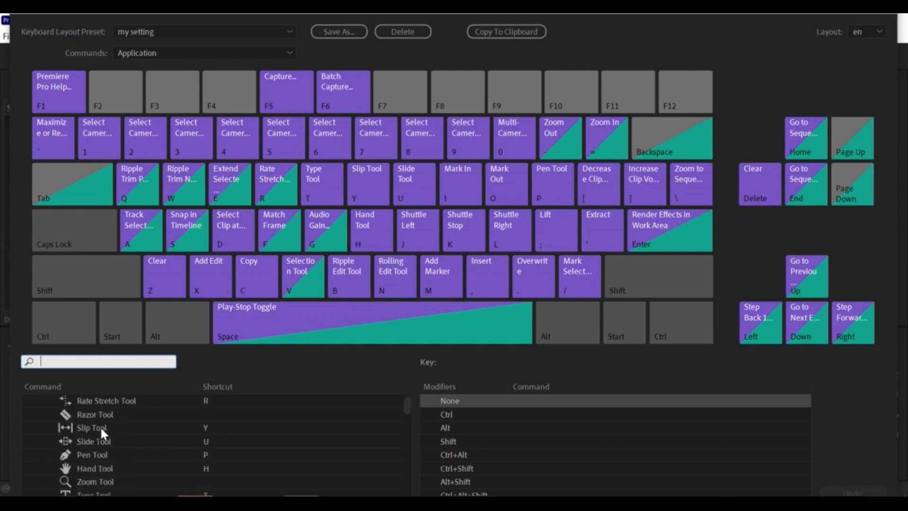
Step: Assign Ctrl+C to the Razor Tool, then move the playhead to 00:00:04:00
click(95, 414)
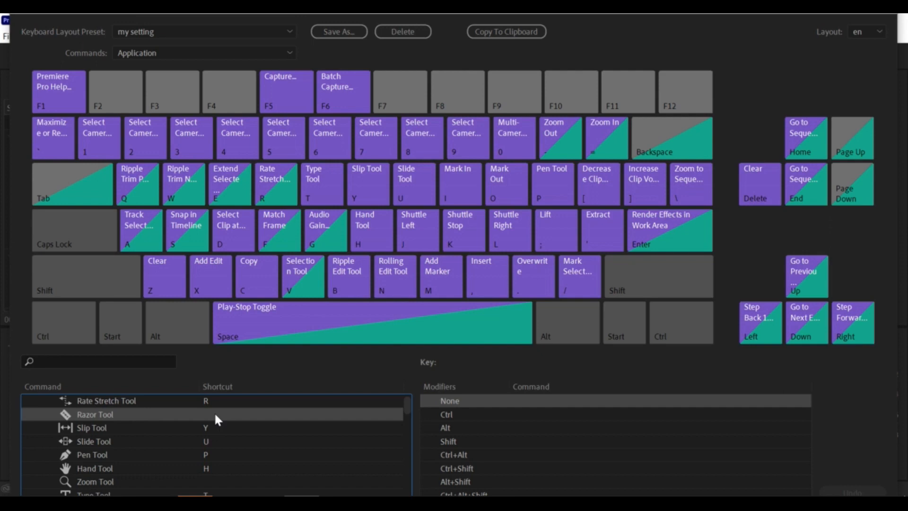
mouse_move(194, 409)
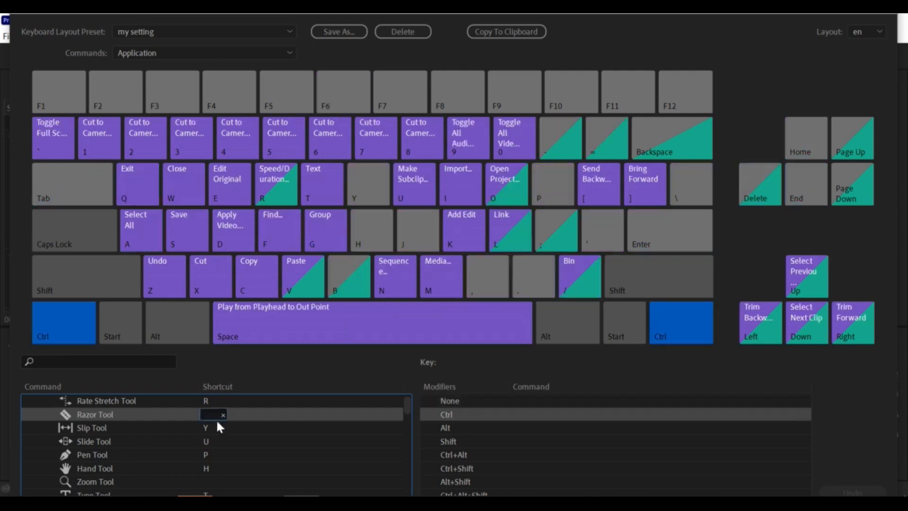
text(Ctrl+C)
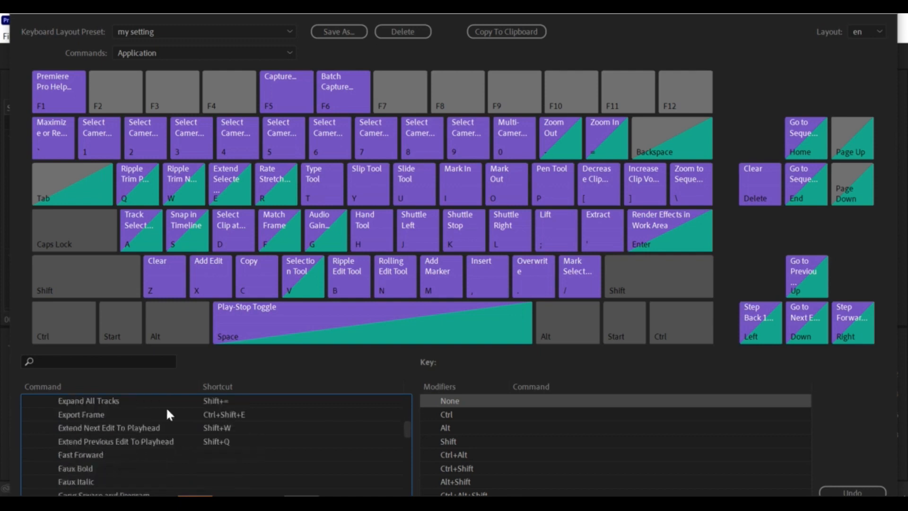
mouse_move(734, 21)
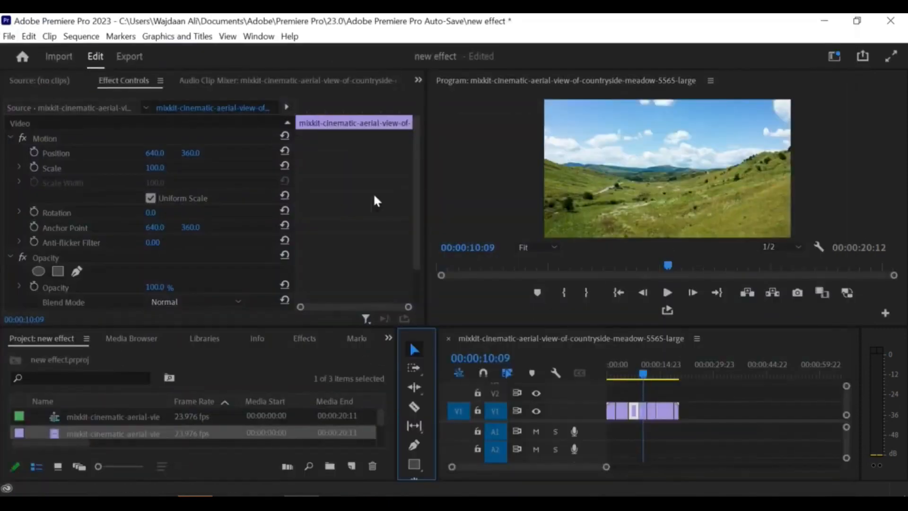
click(621, 379)
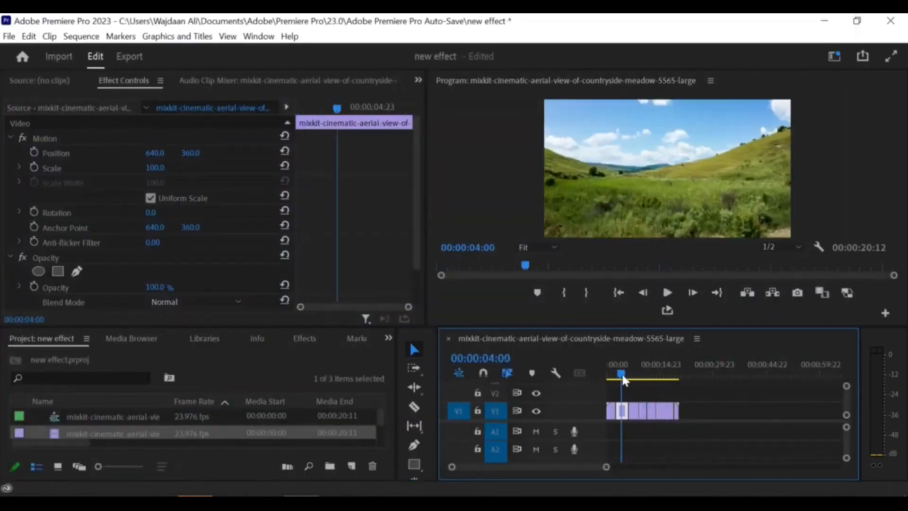